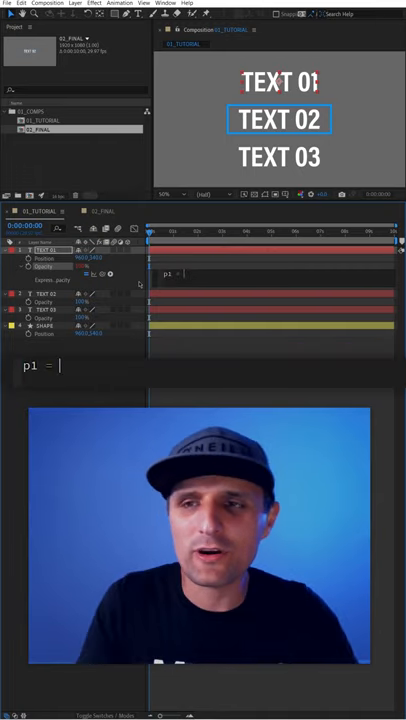
type("transform.position[1];")
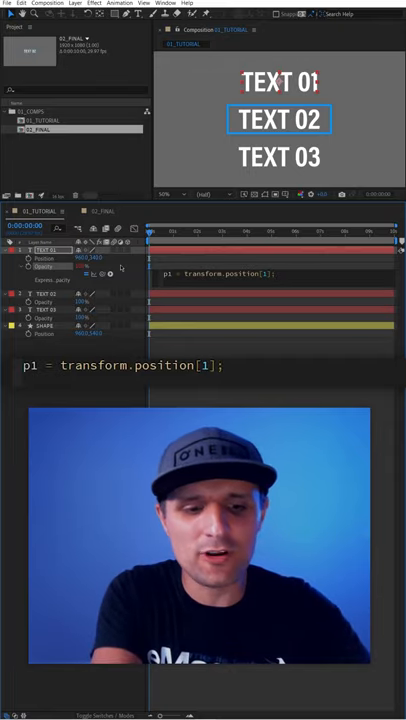
type("p2 = thisComp.layer(\"SHAPE\").transform.position[1];")
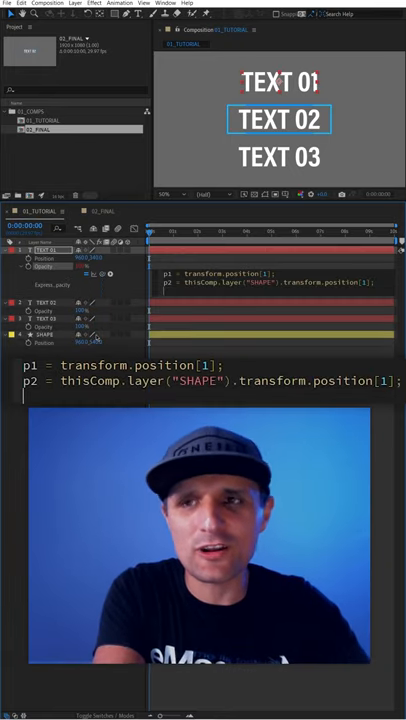
type("dist =")
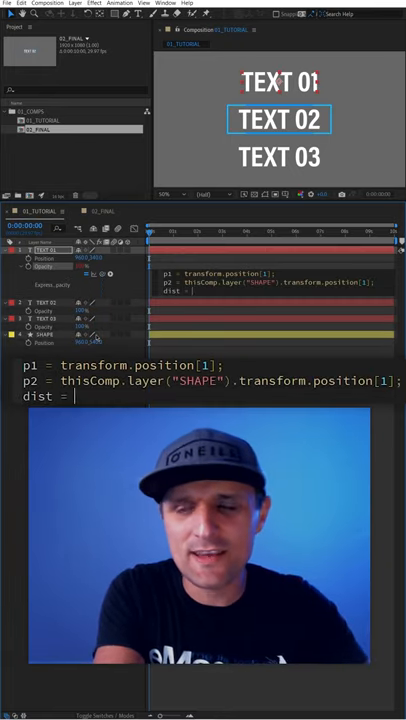
type("length")
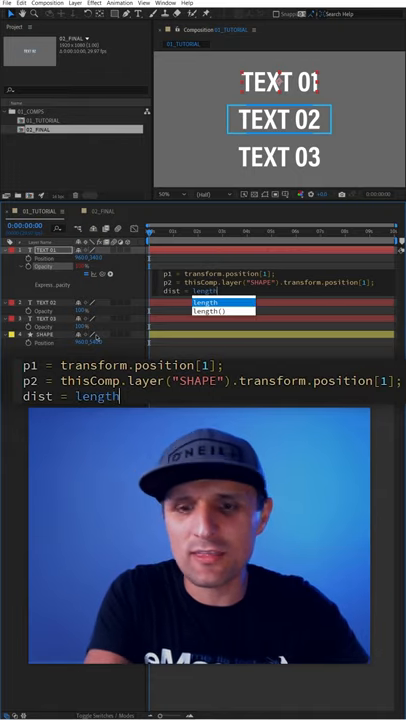
type("(p1")
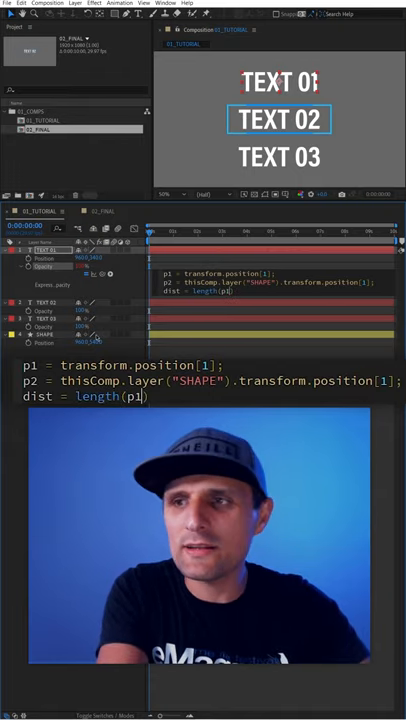
type(", p2);")
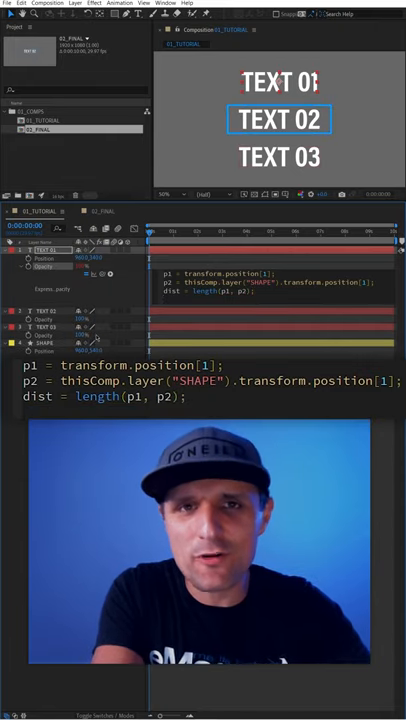
type("linear()")
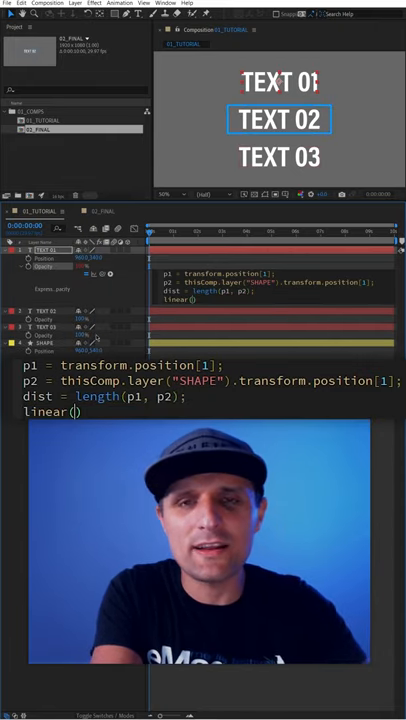
type("dist, 0,")
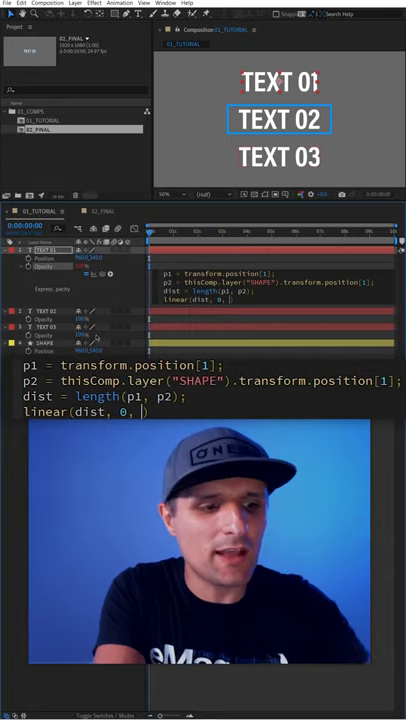
type("150,")
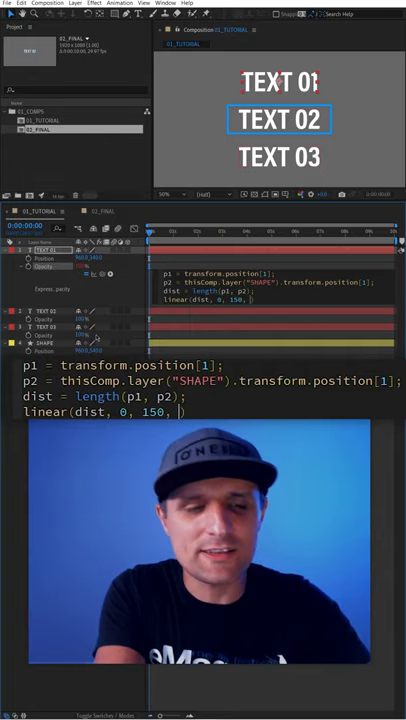
type("100,")
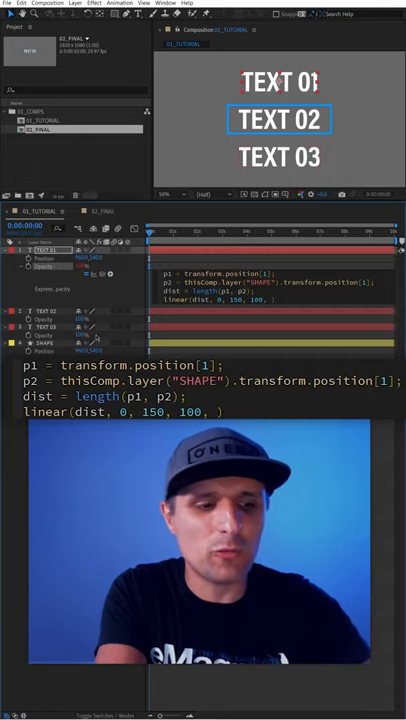
type("20")
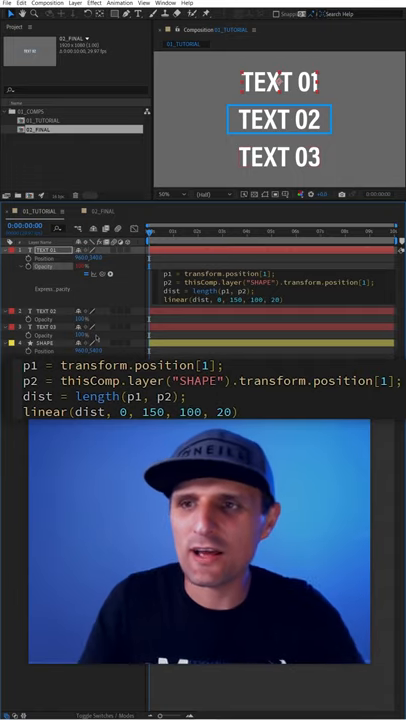